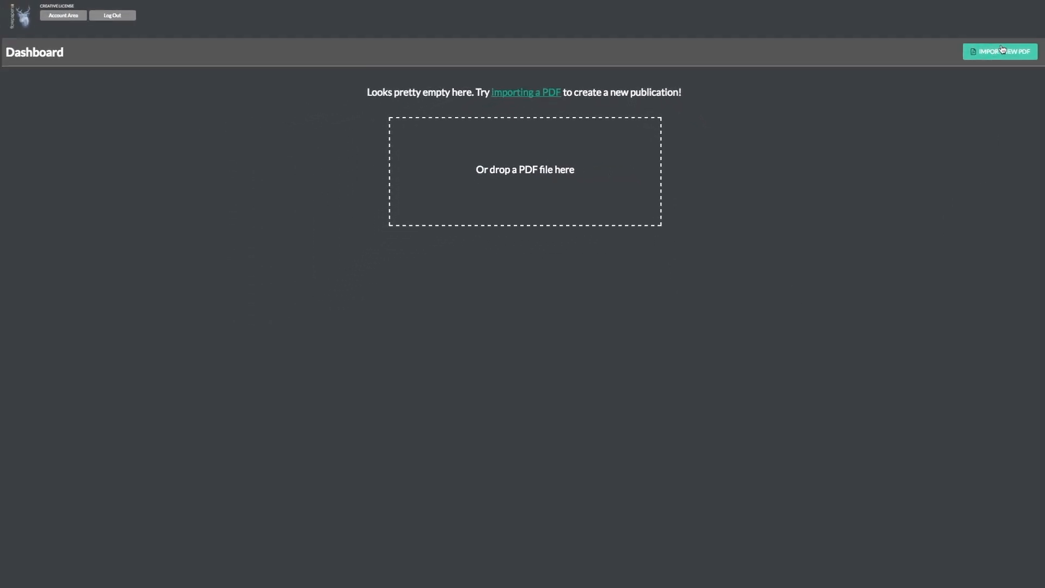
# Start a new publication with Import New PDF from the dashboard.
pyautogui.click(999, 51)
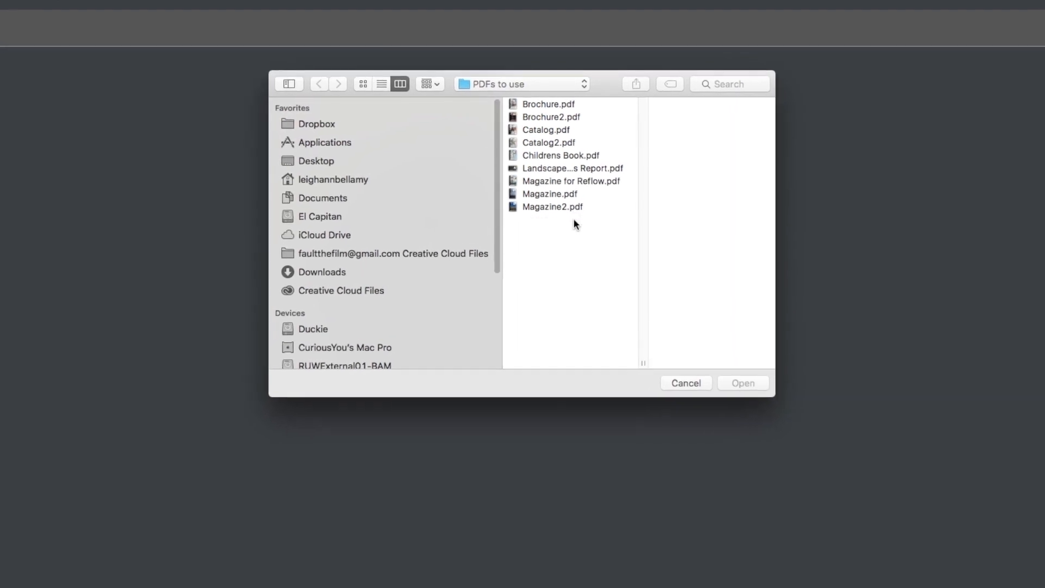
# Choose Landscape Business Report.pdf from the sample PDFs folder for import.
pyautogui.click(571, 168)
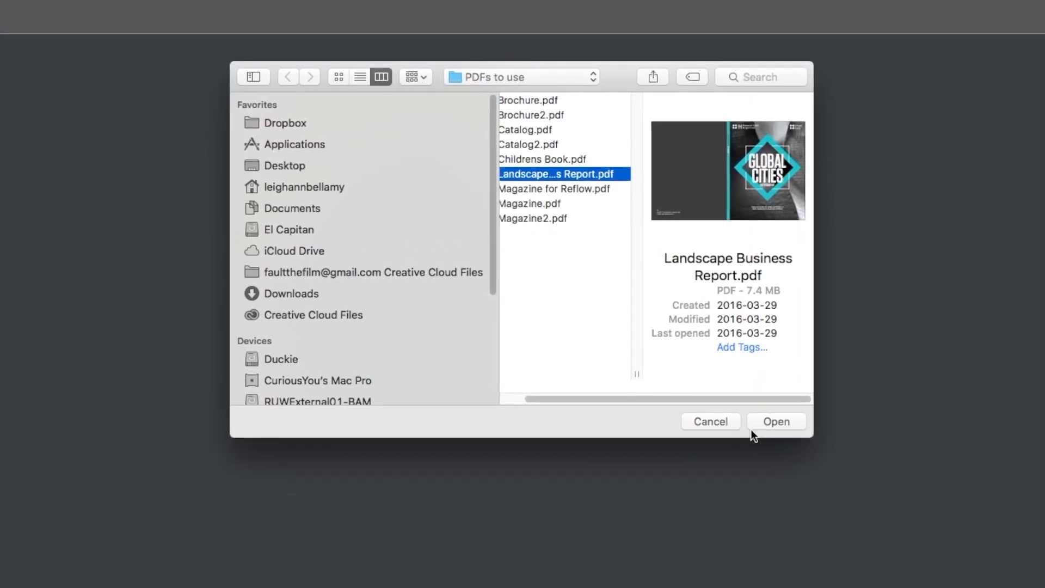
pyautogui.click(776, 422)
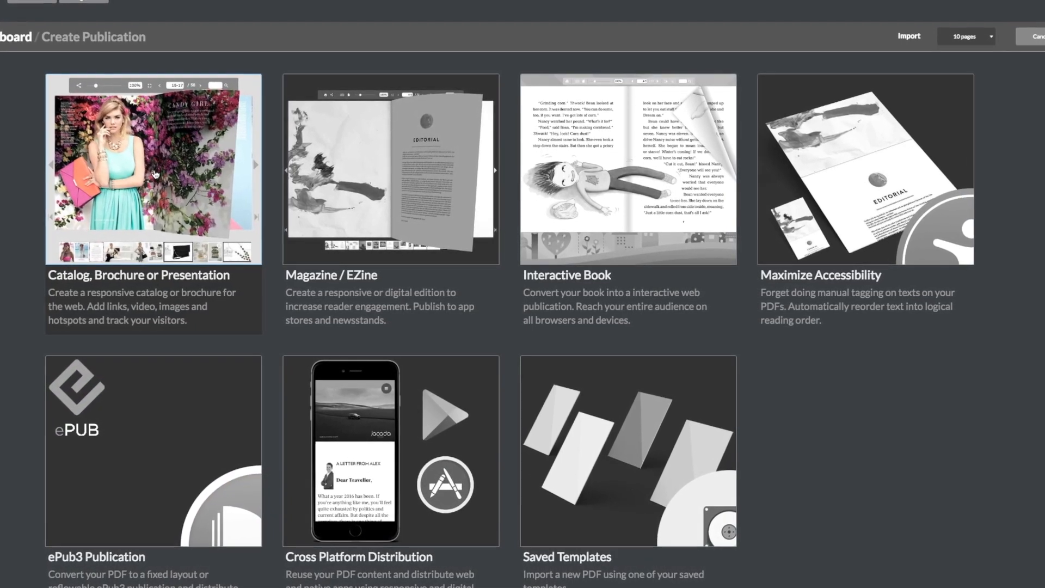
# Pick a page-flip template from the Catalog, Brochure or Presentation category.
pyautogui.click(153, 169)
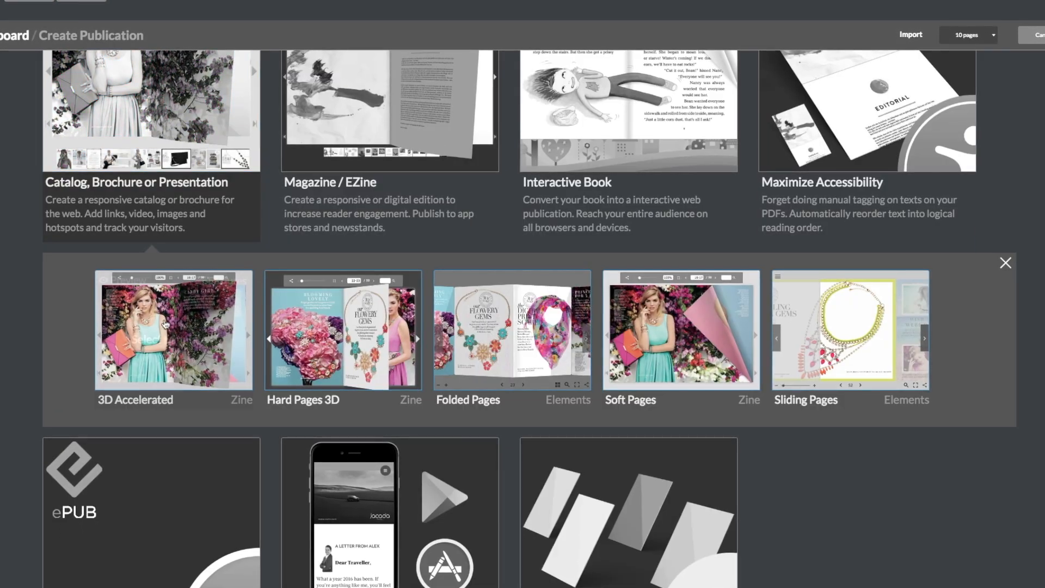
pyautogui.click(911, 35)
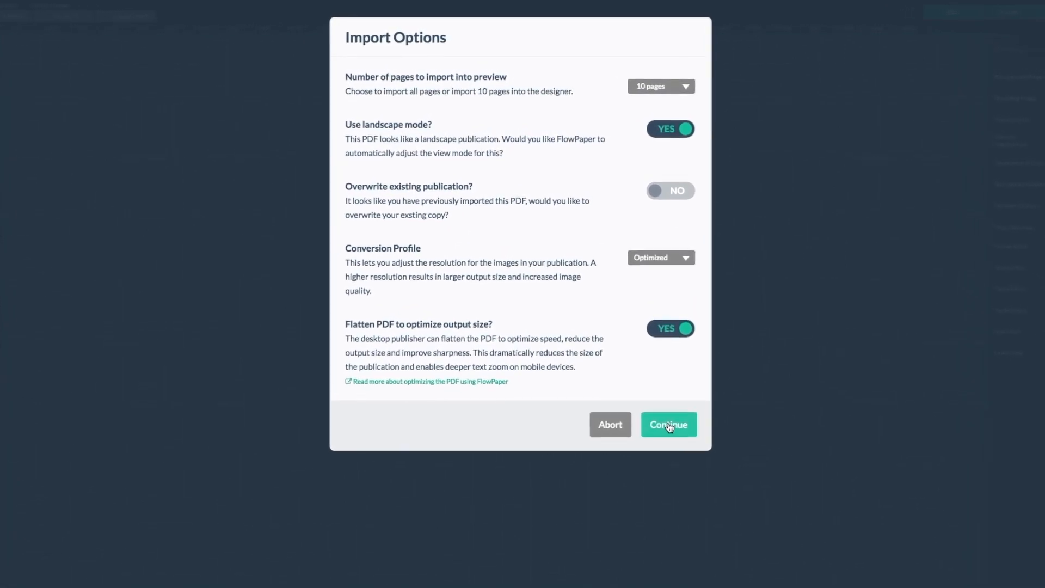
# Import with landscape mode, flattening and Optimized profile, loading the 10-page designer.
pyautogui.click(667, 424)
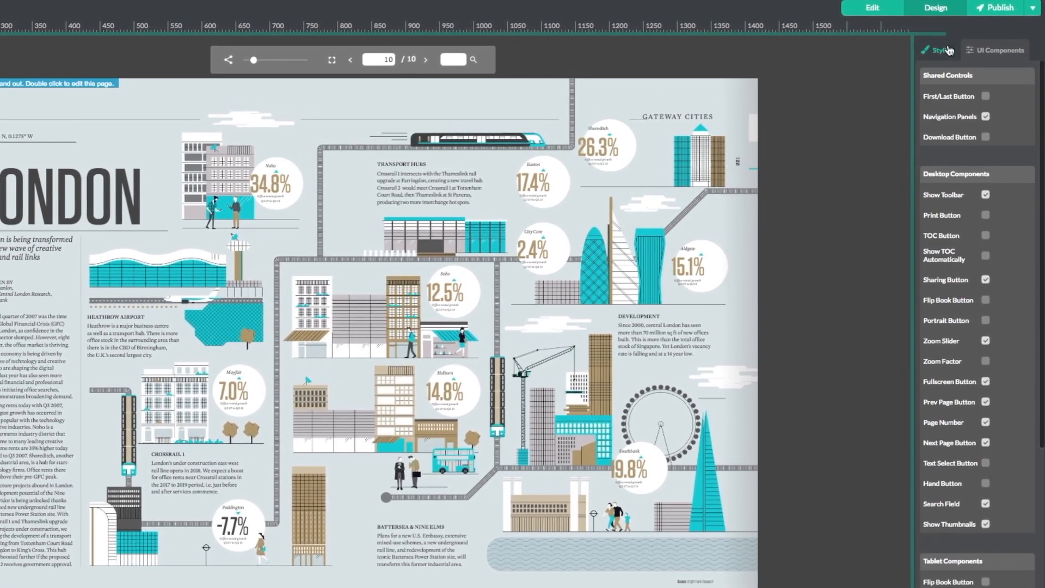
# Switch the designer to Edit mode with link, image, video and iframe tools.
pyautogui.click(869, 7)
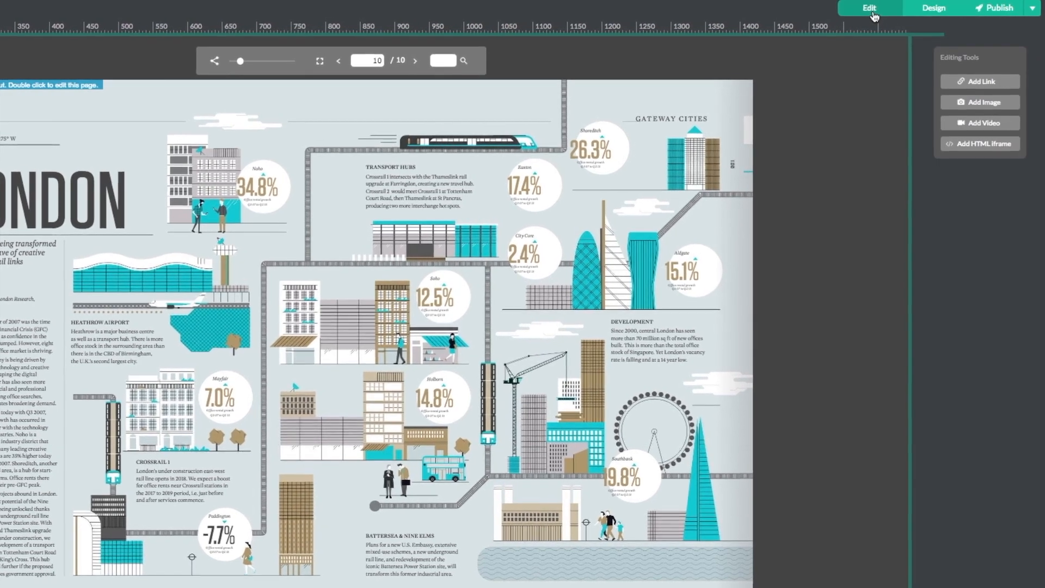
pyautogui.click(867, 7)
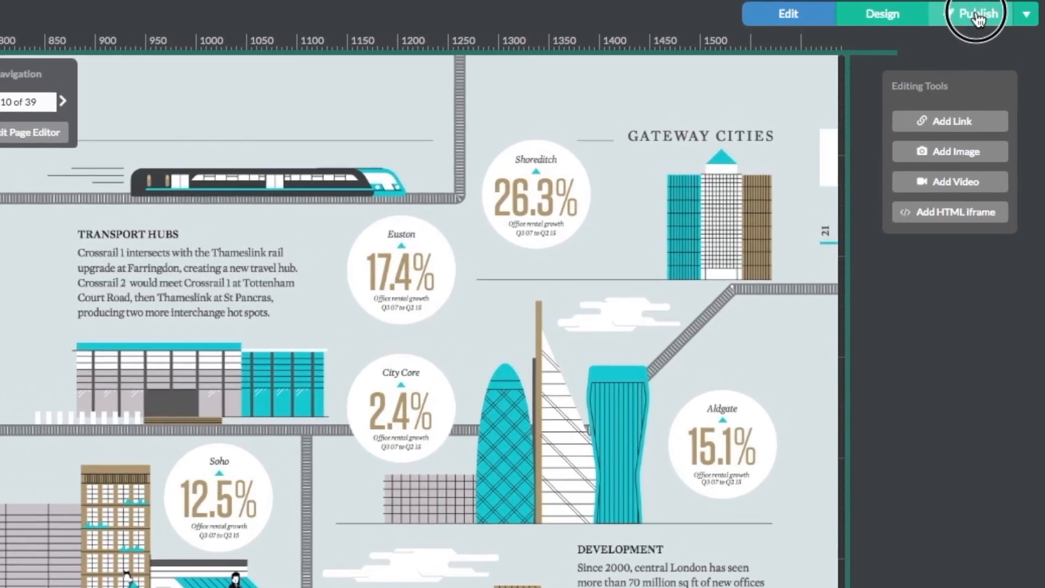
# Publish the Global Cities flipbook and turn from the cover to page 2 of 39.
pyautogui.click(978, 13)
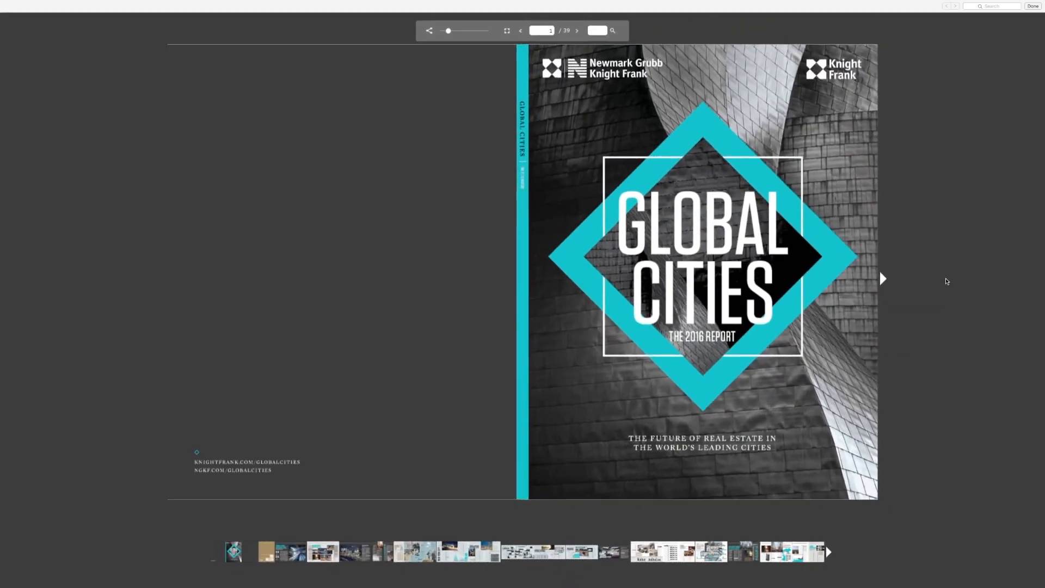
pyautogui.click(883, 279)
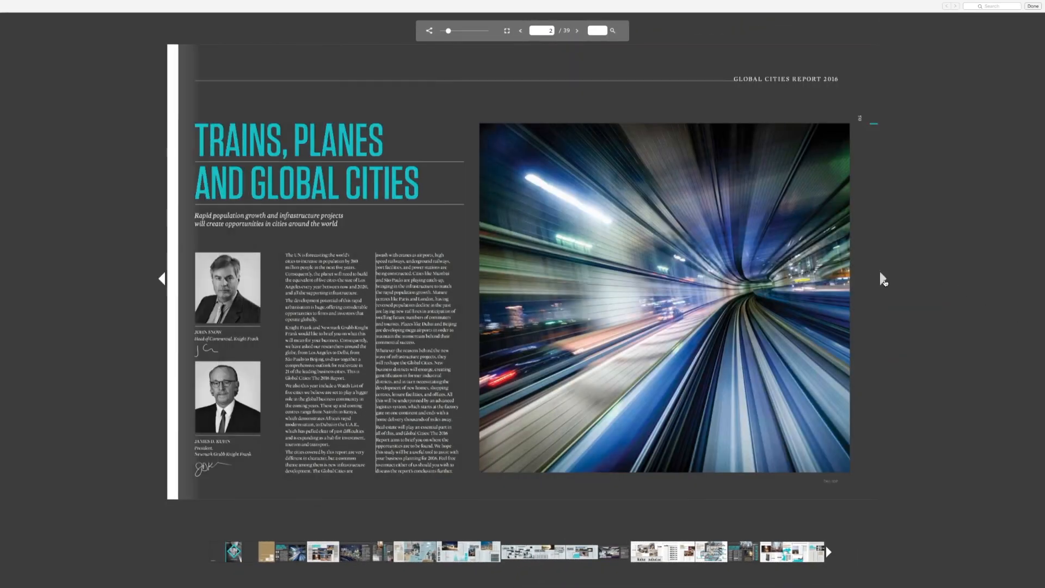